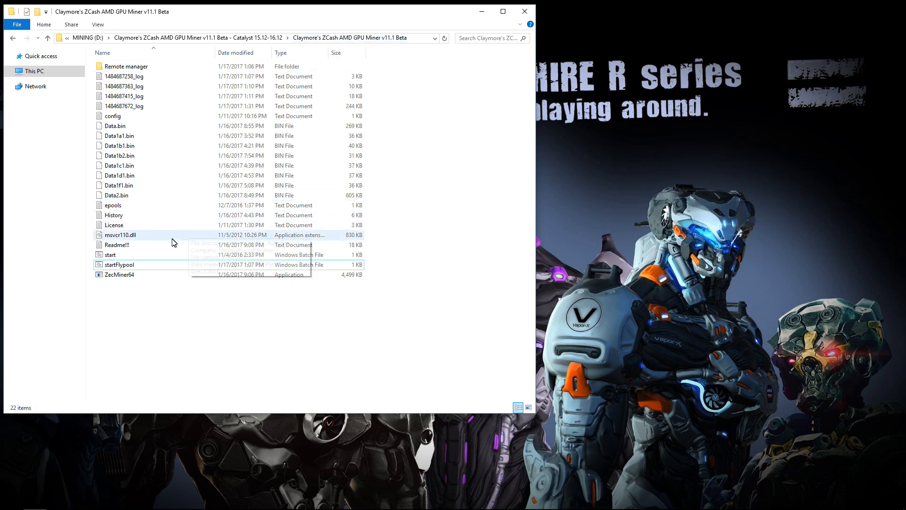
- View startFlypool.bat in Notepad, highlighting part of its GPU setx and ZecMiner64 lines
{"action": "double_click", "coordinate": [118, 264]}
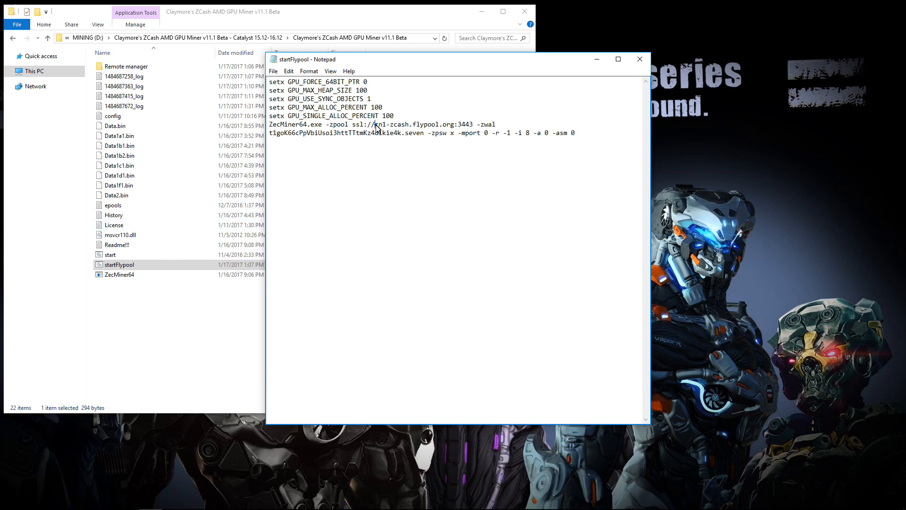
{"action": "left_click_drag", "start_coordinate": [375, 123], "coordinate": [472, 124]}
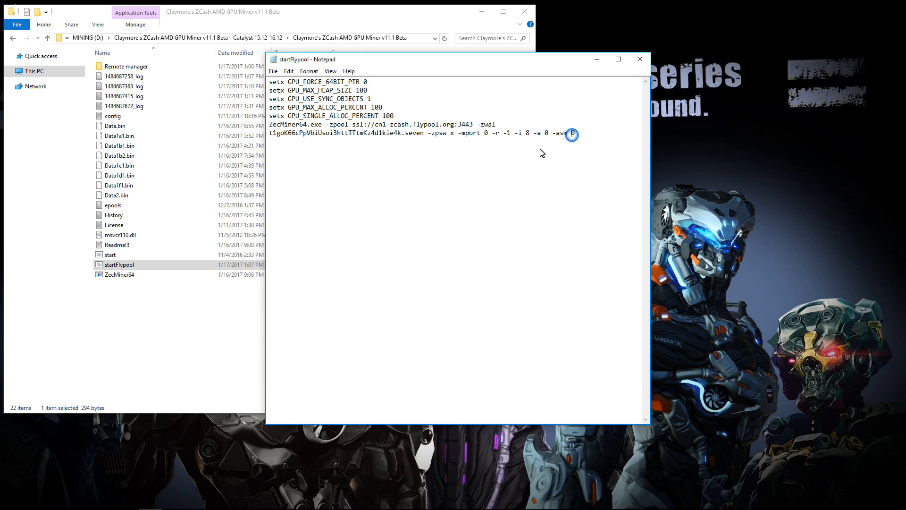
- In Readme!!.txt, locate COMMAND LINE OPTIONS and highlight the -asm faster assembler description
{"action": "double_click", "coordinate": [116, 245]}
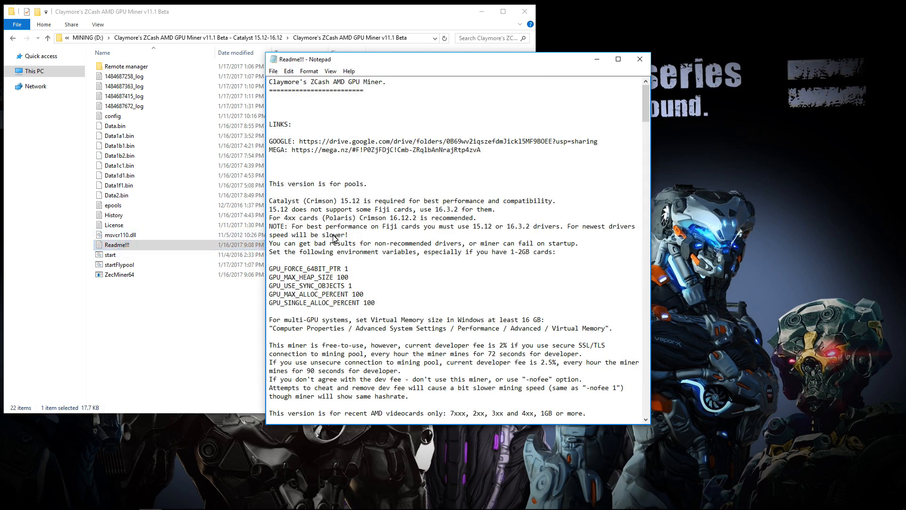
{"action": "scroll", "scroll_direction": "down", "scroll_amount": 3}
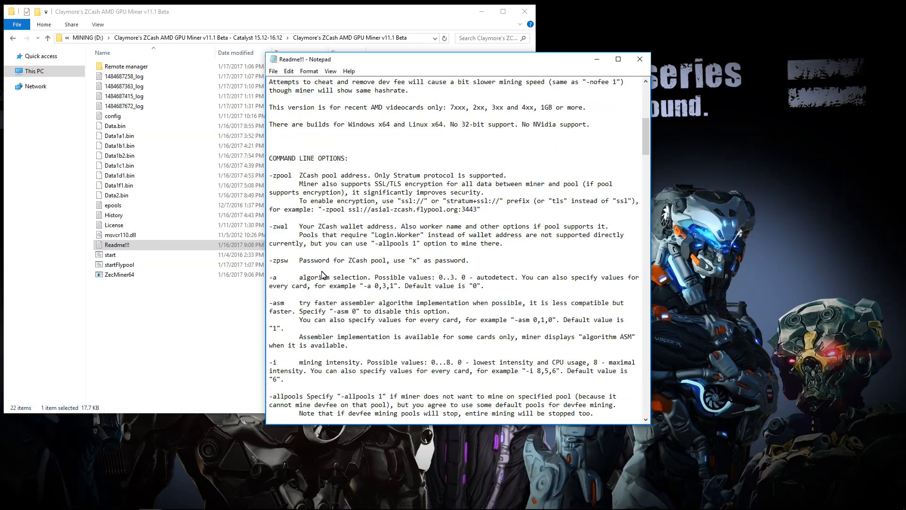
{"action": "double_click", "coordinate": [279, 302]}
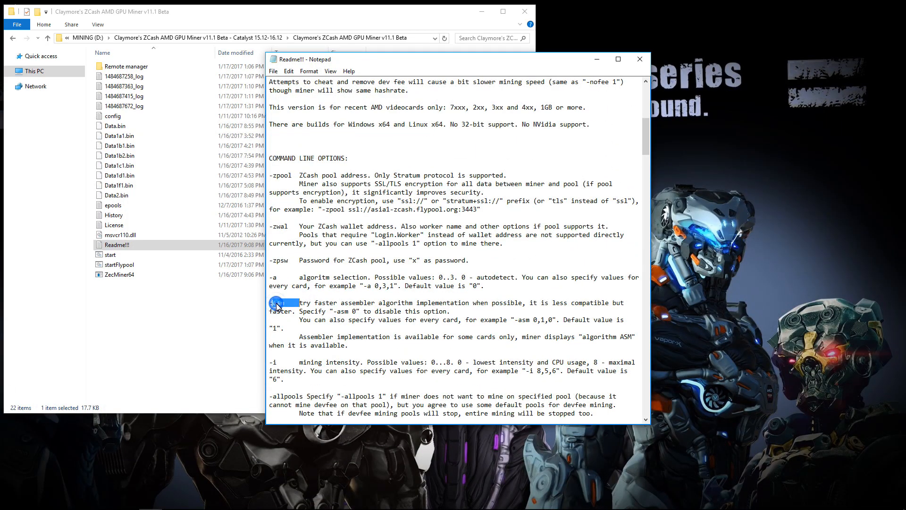
{"action": "left_click_drag", "start_coordinate": [277, 302], "coordinate": [375, 302]}
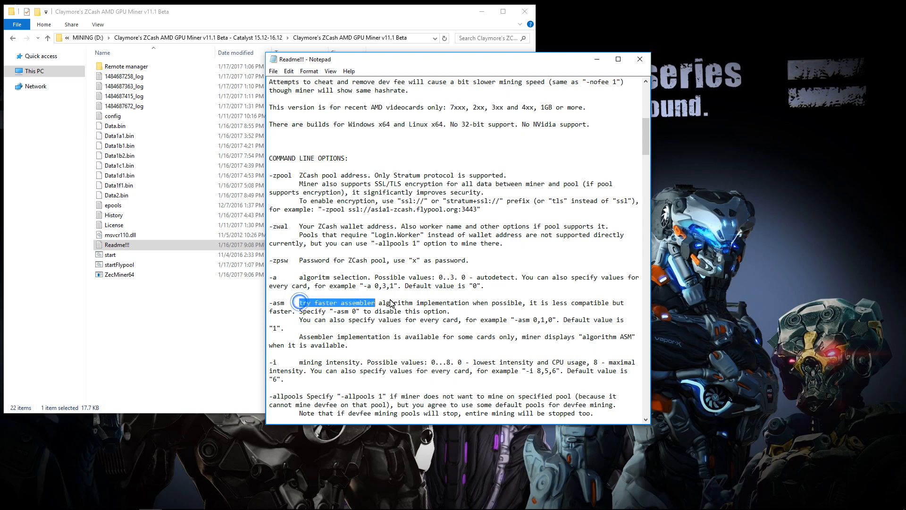
{"action": "left_click_drag", "start_coordinate": [299, 302], "coordinate": [525, 302]}
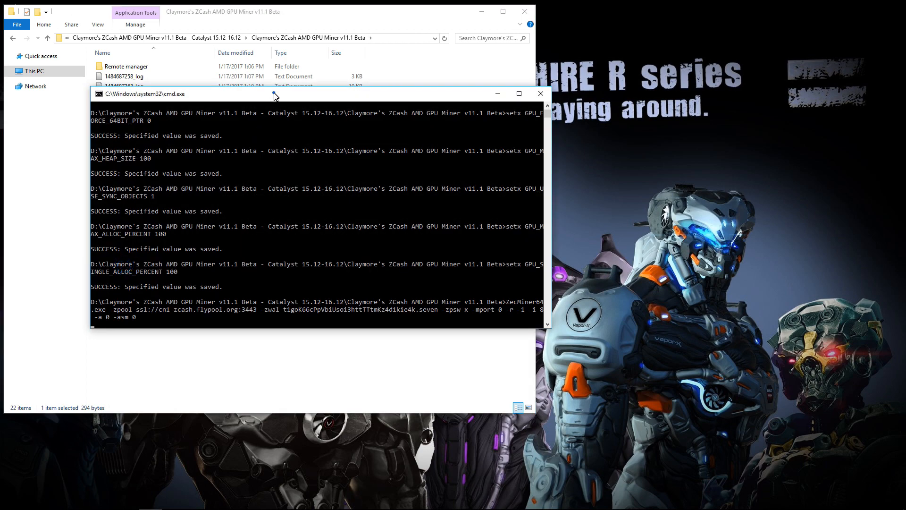
- Maximize the 7×RX470 miner window and follow its flypool connection and accepted shares
{"action": "left_click", "coordinate": [518, 93]}
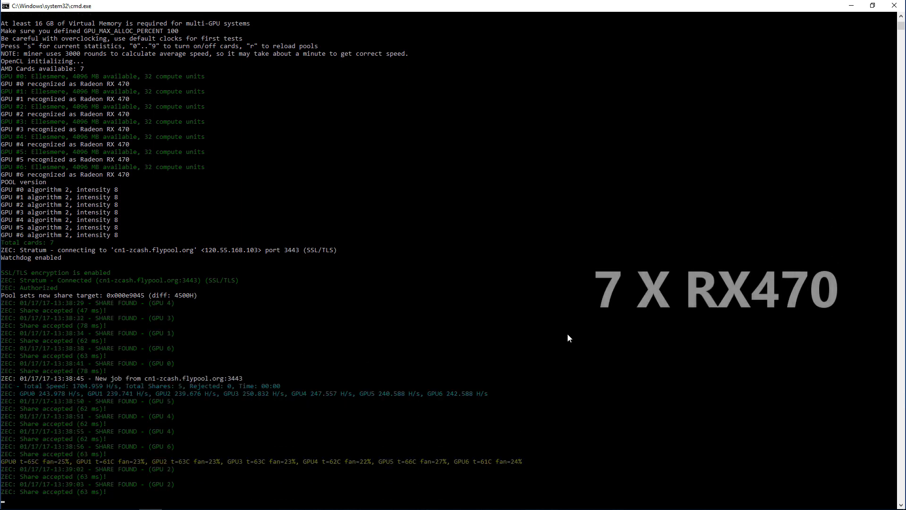
{"action": "scroll", "scroll_direction": "down", "scroll_amount": 3}
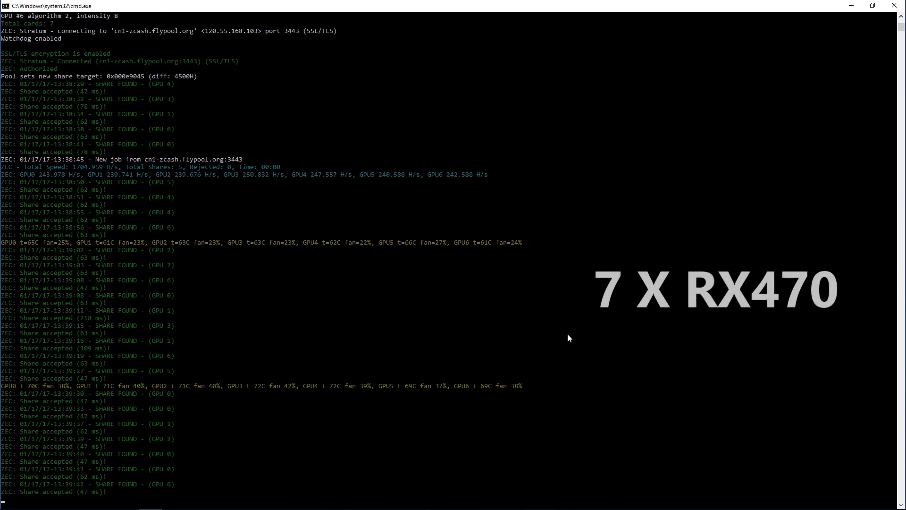
{"action": "scroll", "scroll_direction": "down", "scroll_amount": 3}
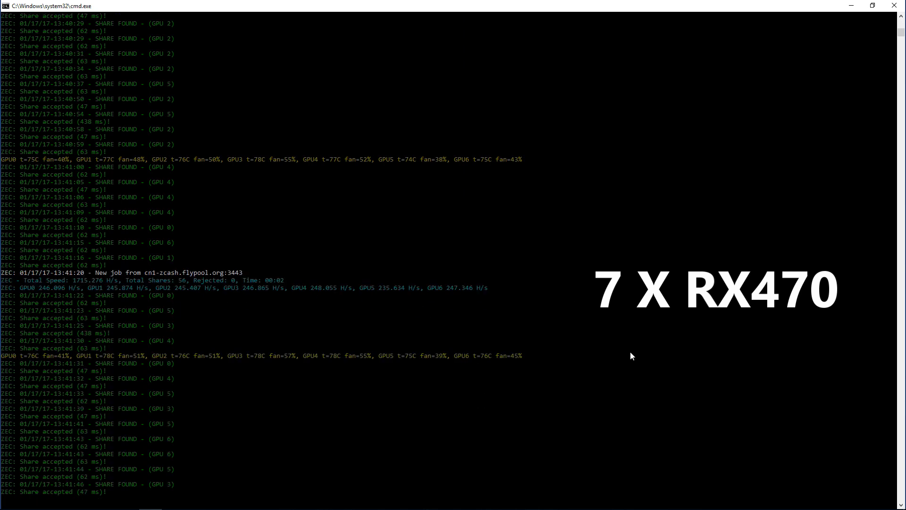
{"action": "scroll", "scroll_direction": "down", "scroll_amount": 3}
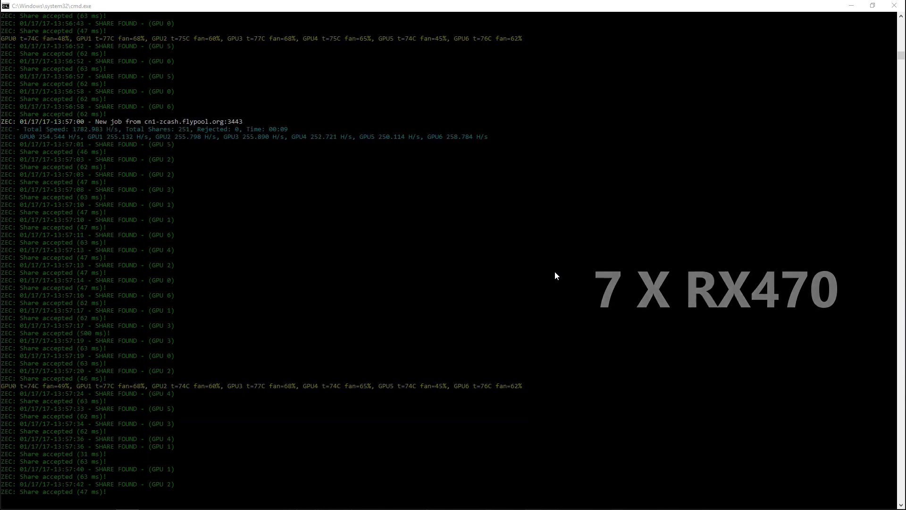
{"action": "scroll", "scroll_direction": "down", "scroll_amount": 3}
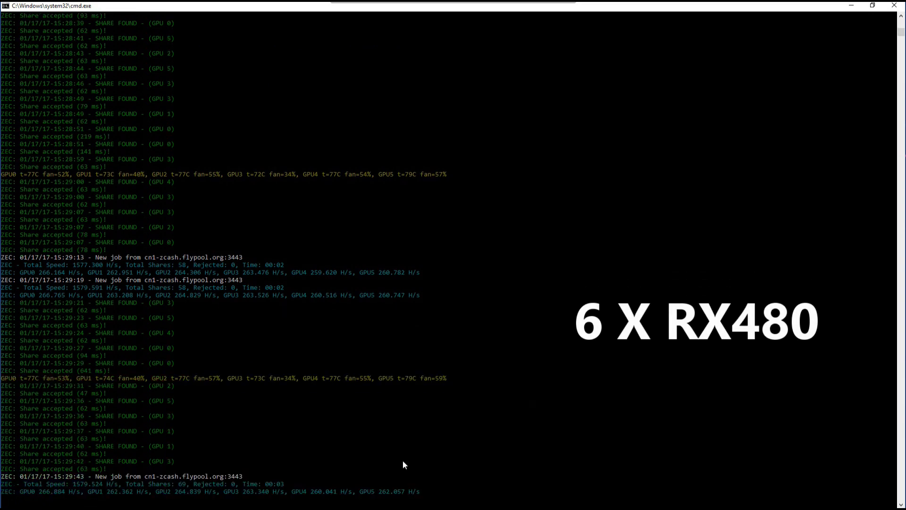
- Scroll the 6×RX480 rig's output showing about 1579 H/s total with zero rejected shares
{"action": "scroll", "scroll_direction": "down", "scroll_amount": 3}
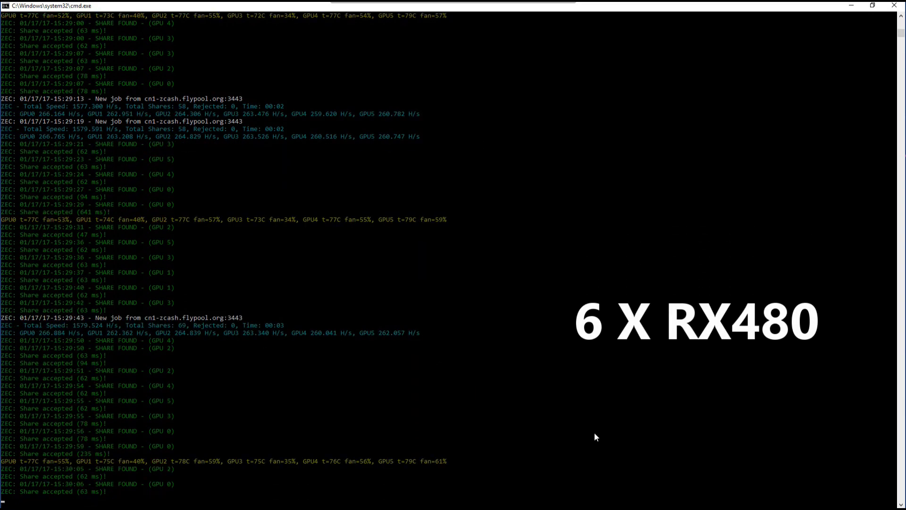
{"action": "scroll", "scroll_direction": "down", "scroll_amount": 3}
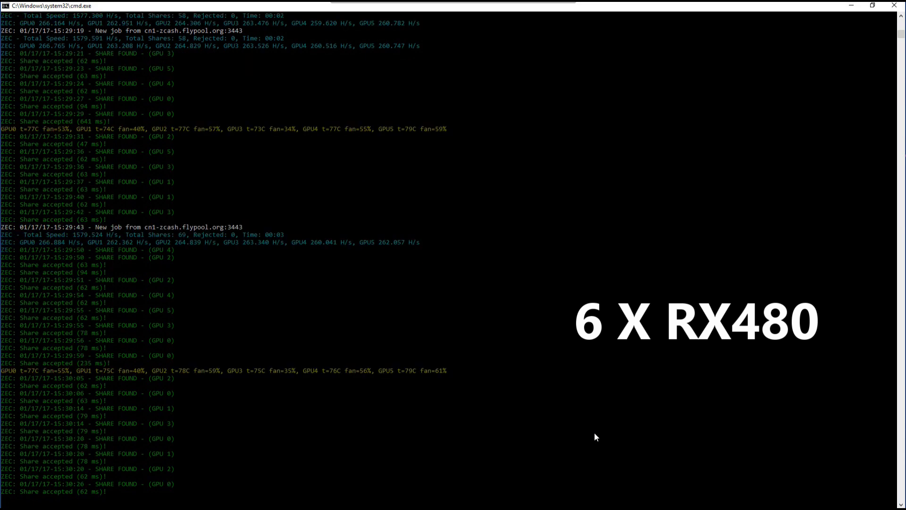
{"action": "scroll", "scroll_direction": "down", "scroll_amount": 3}
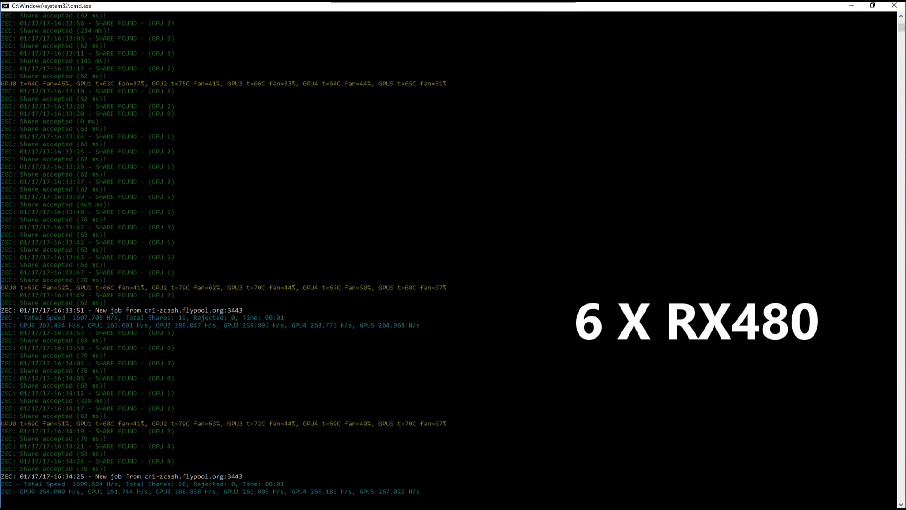
{"action": "scroll", "scroll_direction": "down", "scroll_amount": 3}
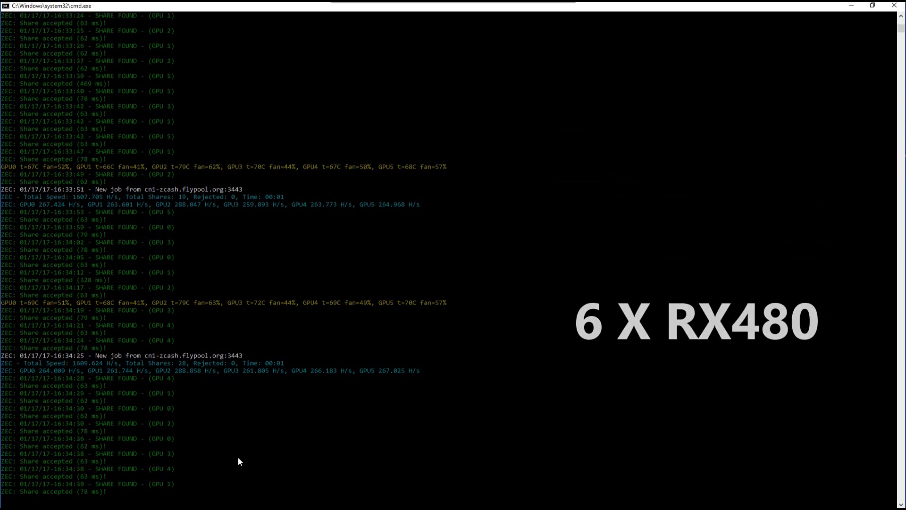
{"action": "scroll", "scroll_direction": "down", "scroll_amount": 3}
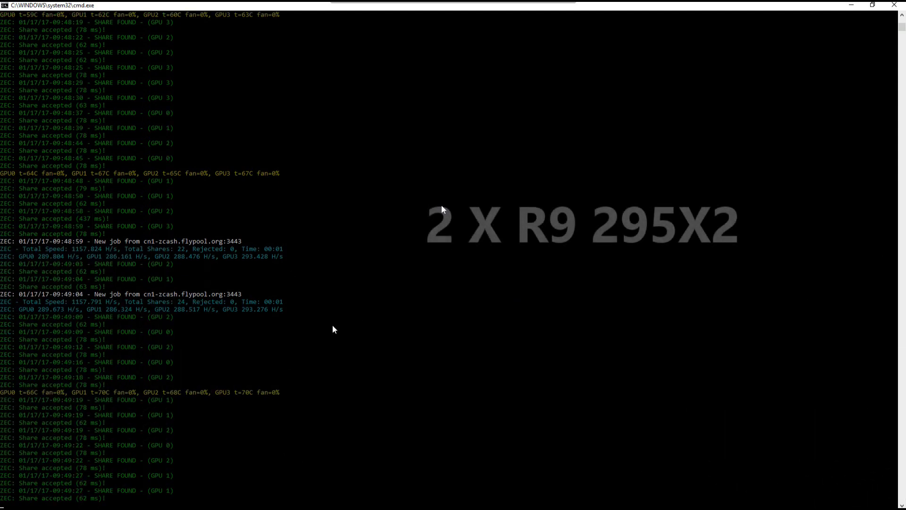
- Scroll the 2×R9 295X2 rig's output showing four GPUs at about 1157 H/s with shares accepted
{"action": "scroll", "scroll_direction": "down", "scroll_amount": 3}
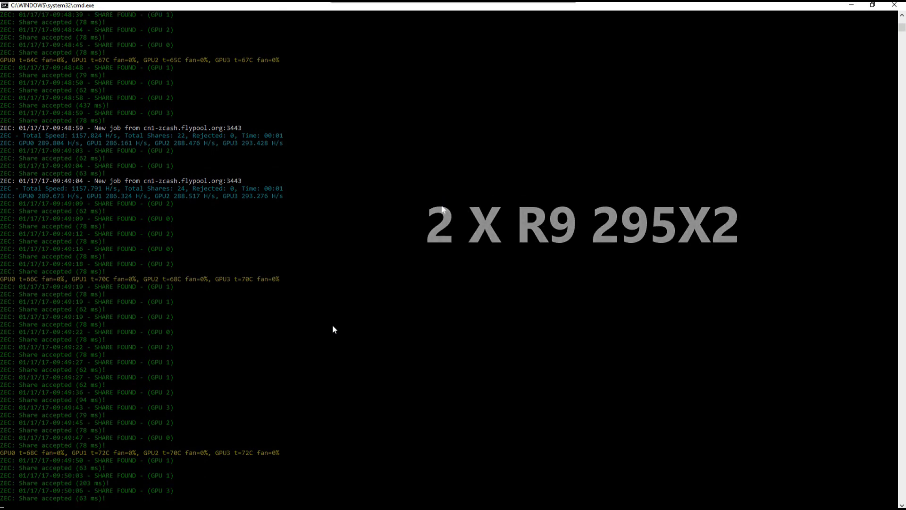
{"action": "scroll", "scroll_direction": "down", "scroll_amount": 3}
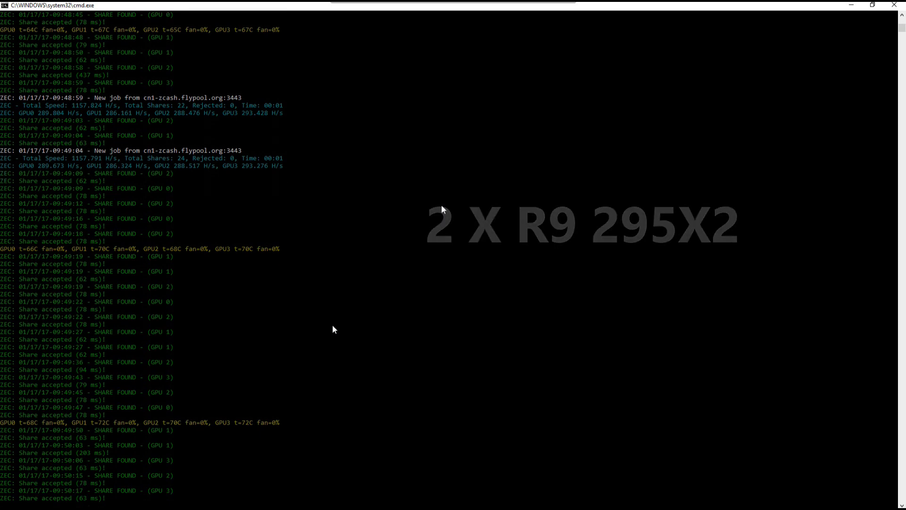